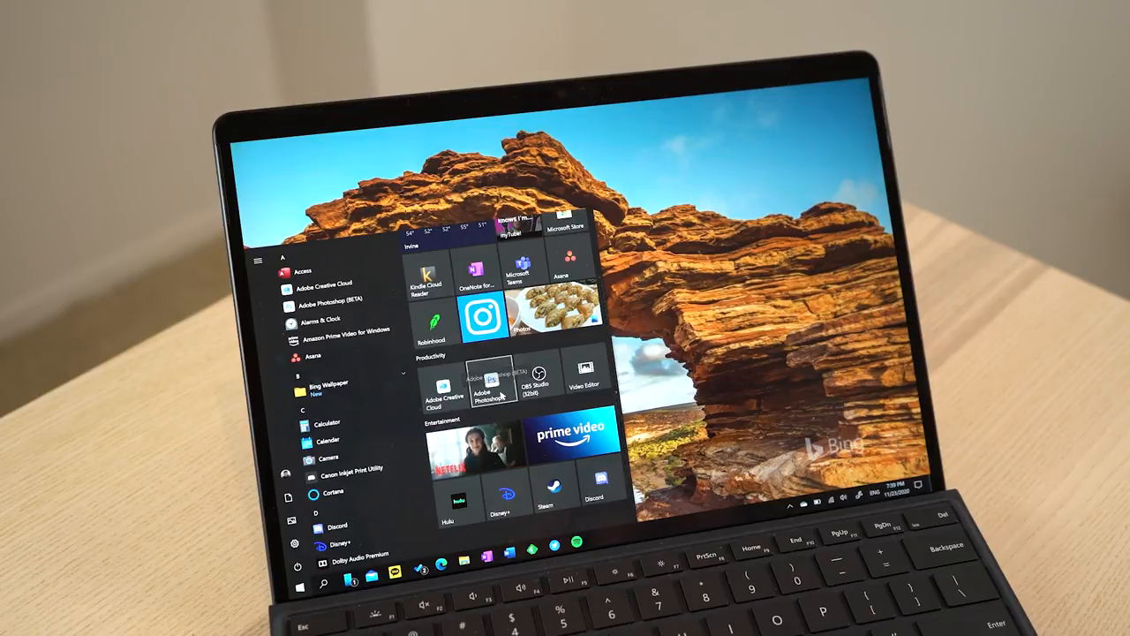
Launch Adobe Photoshop from the Start menu tile.
{"action": "left_click", "coordinate": [491, 388]}
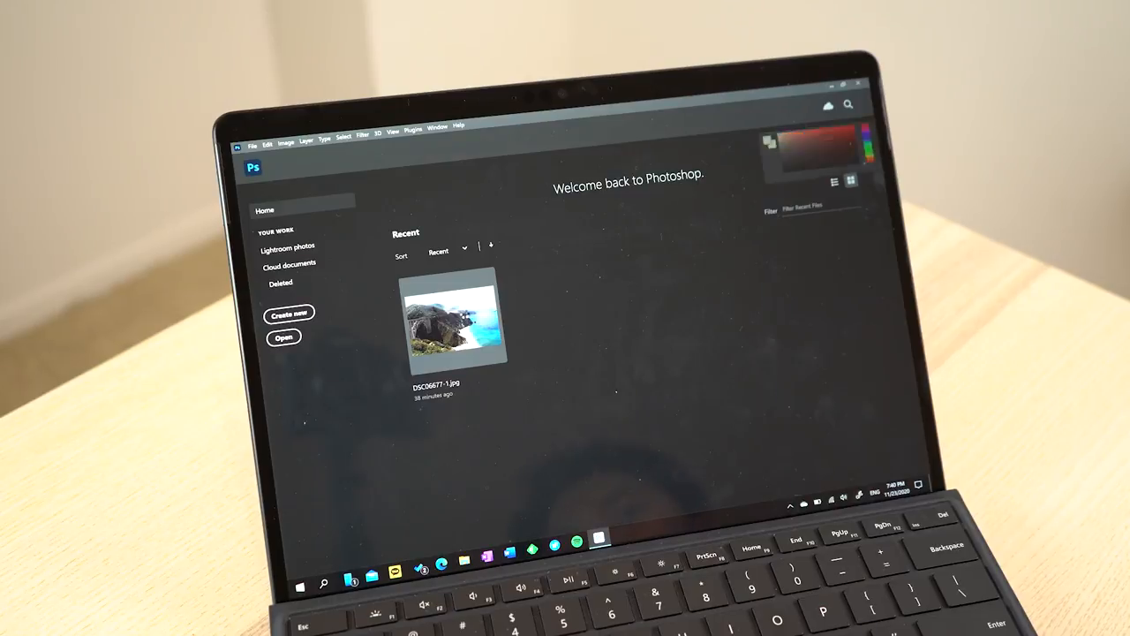
Open a photo from the Photoshop Test folder via the Open dialog.
{"action": "double_click", "coordinate": [455, 322]}
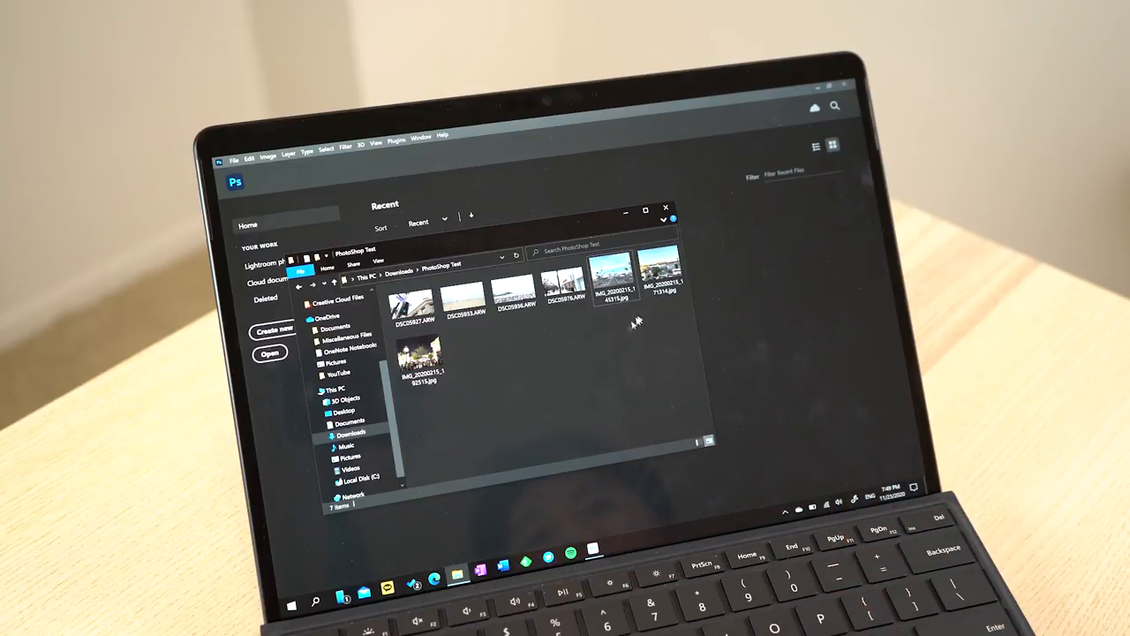
{"action": "left_click", "coordinate": [664, 283]}
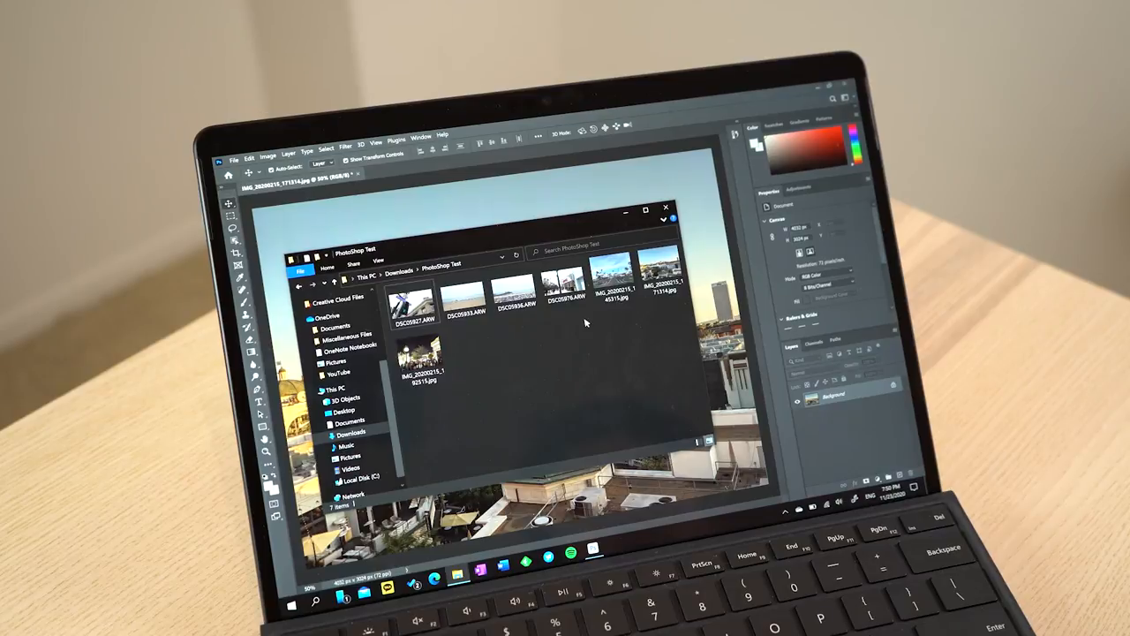
{"action": "left_click", "coordinate": [422, 362]}
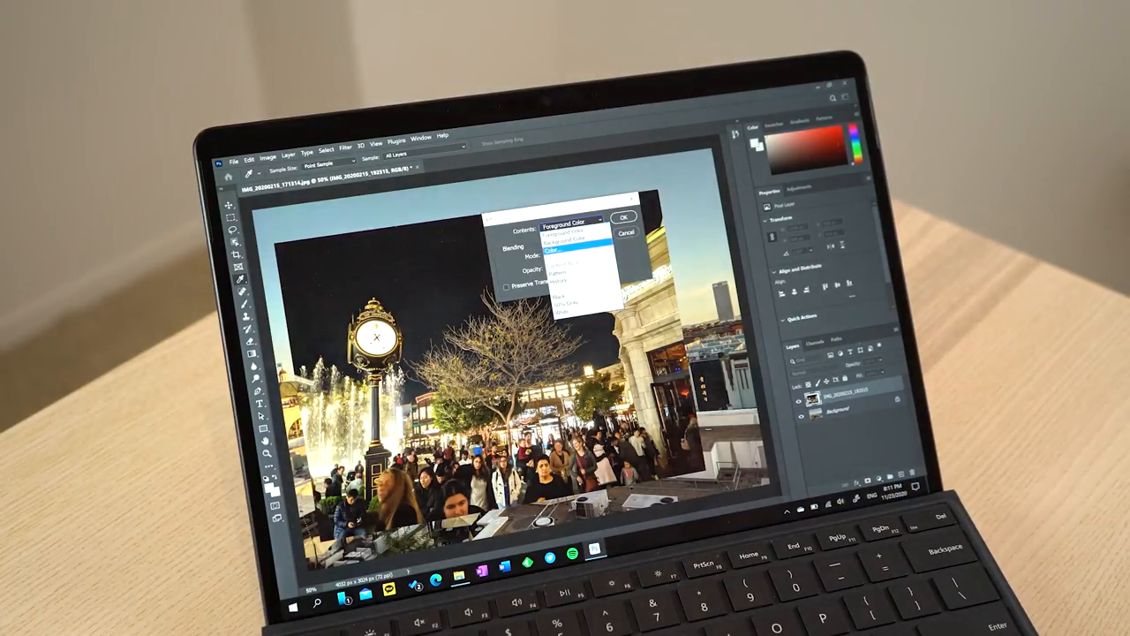
Fill the night-sky patch above the clock tower and resize it with Free Transform.
{"action": "left_click", "coordinate": [574, 247]}
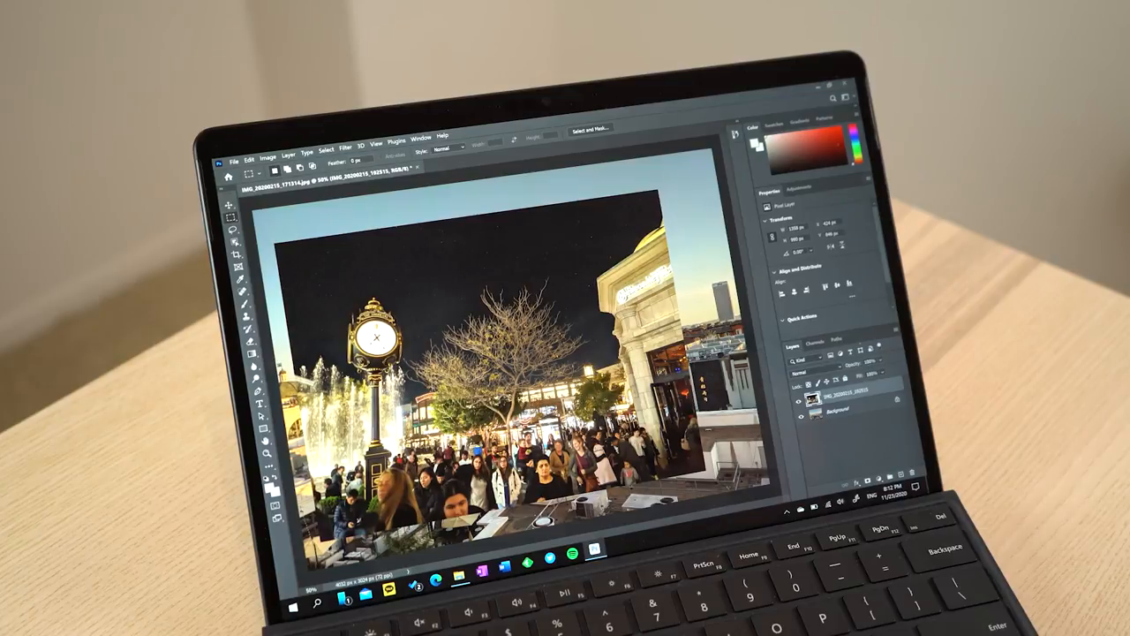
{"action": "left_click", "coordinate": [229, 208]}
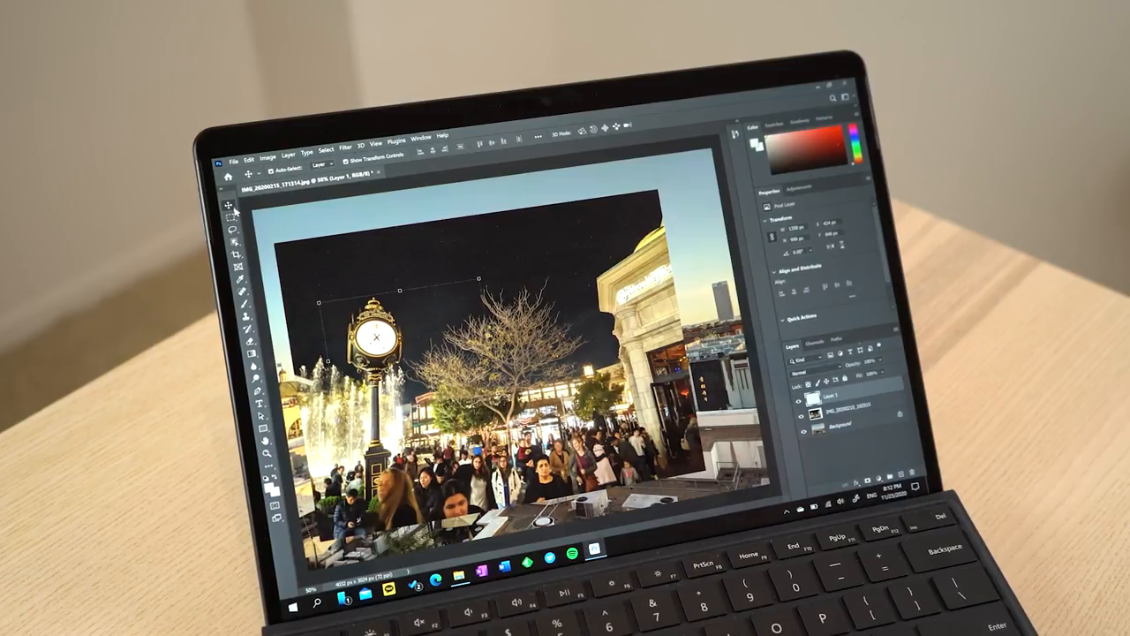
{"action": "left_click_drag", "start_coordinate": [367, 339], "coordinate": [494, 279]}
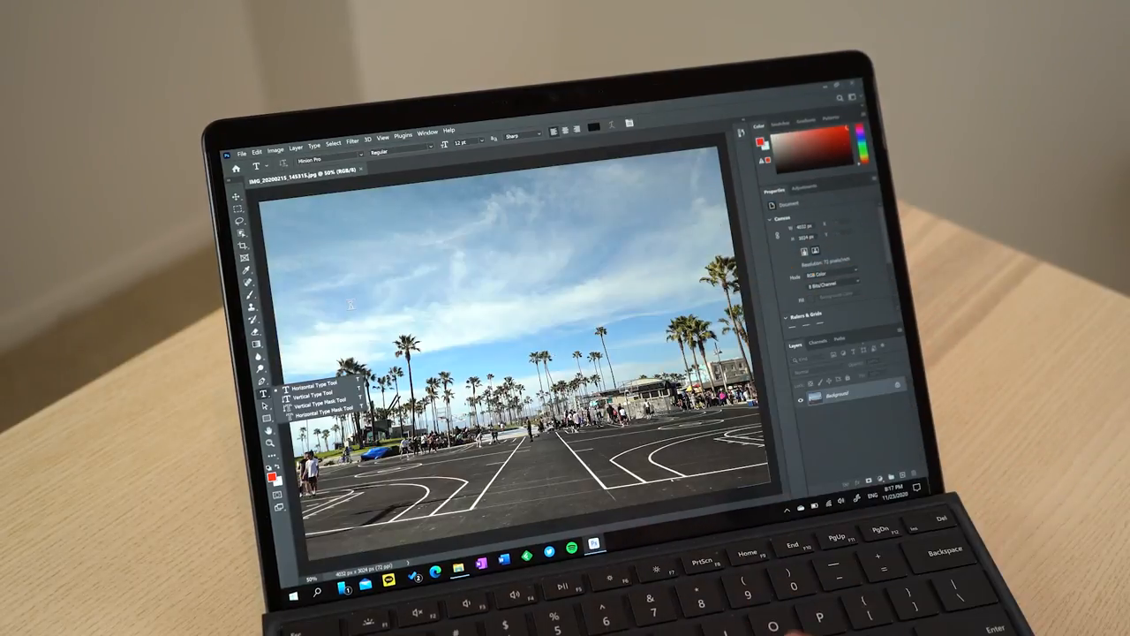
{"action": "left_click", "coordinate": [484, 255]}
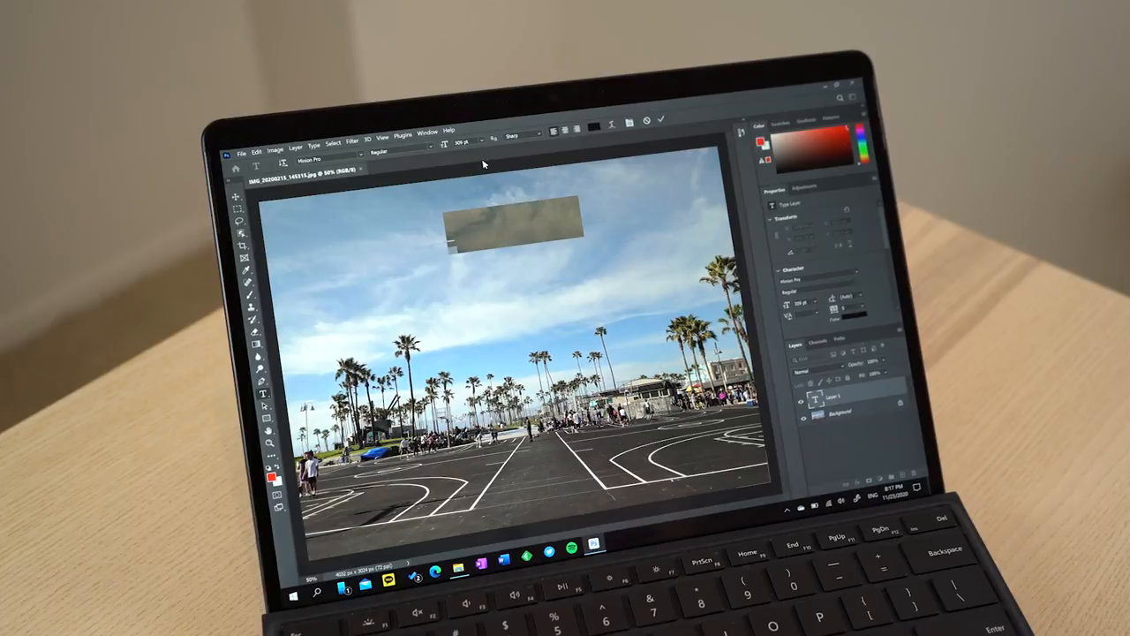
{"action": "type", "text": "ijijijijijijiu"}
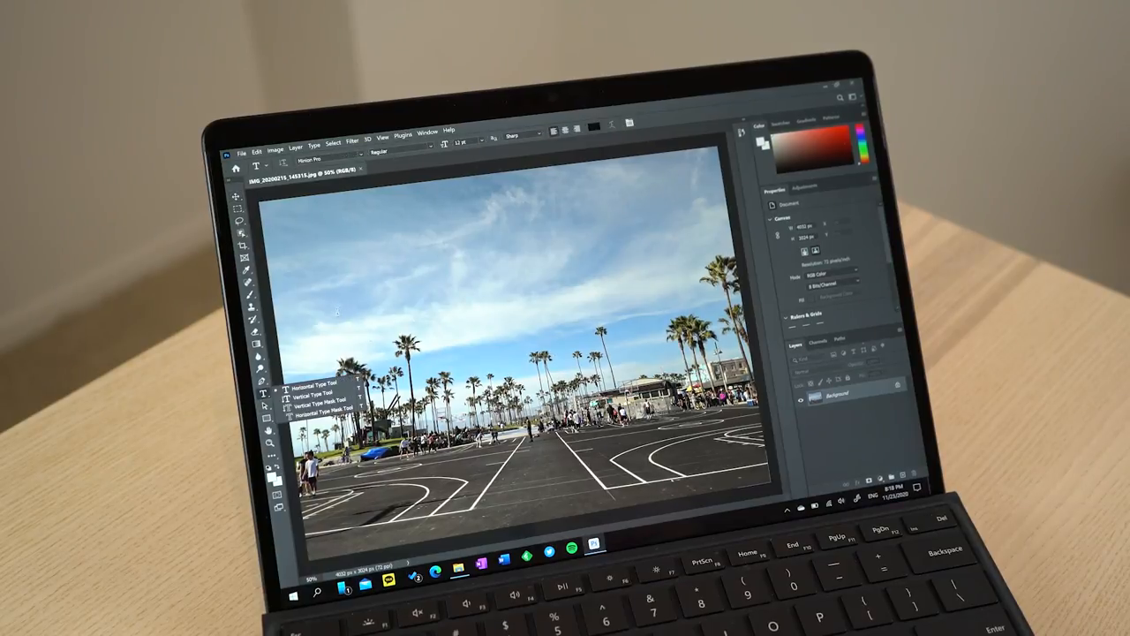
Add placeholder text 'hi hi hi hi jo uoig' and move it higher in the sky.
{"action": "type", "text": "hi hi hi hi tet jigjgiof"}
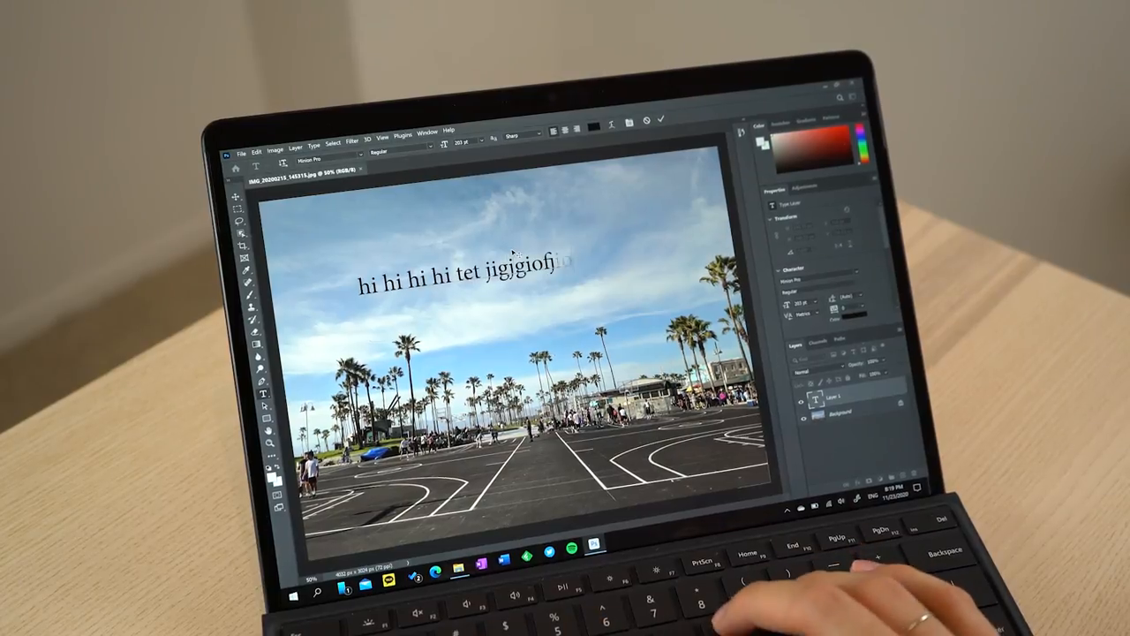
{"action": "type", "text": "jo uoig oiwnonf"}
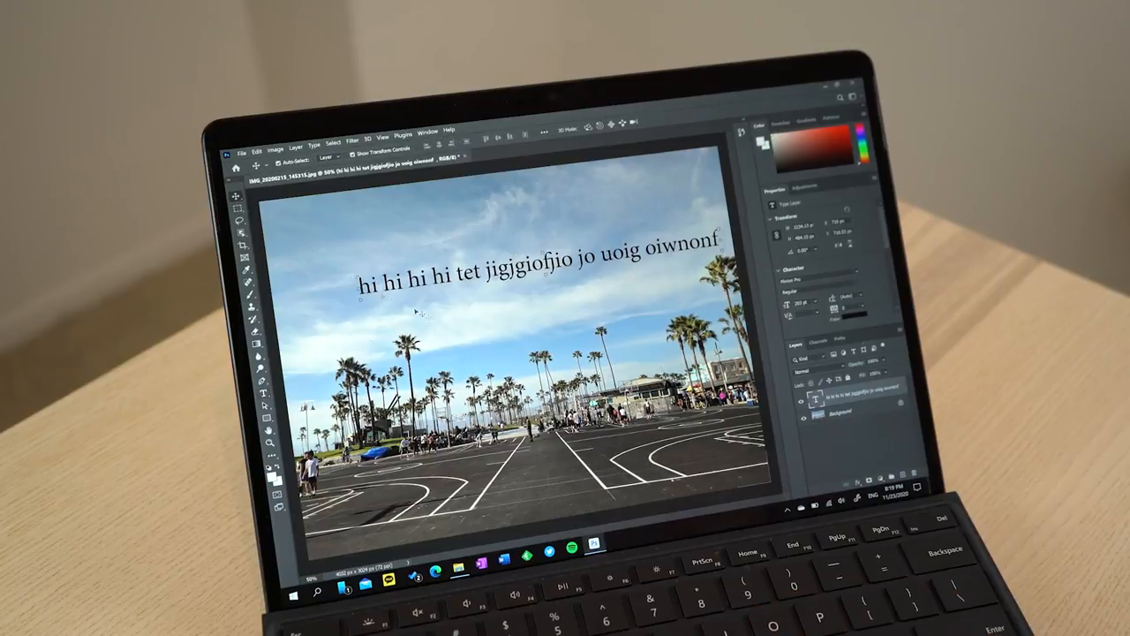
{"action": "left_click_drag", "start_coordinate": [529, 279], "coordinate": [494, 238]}
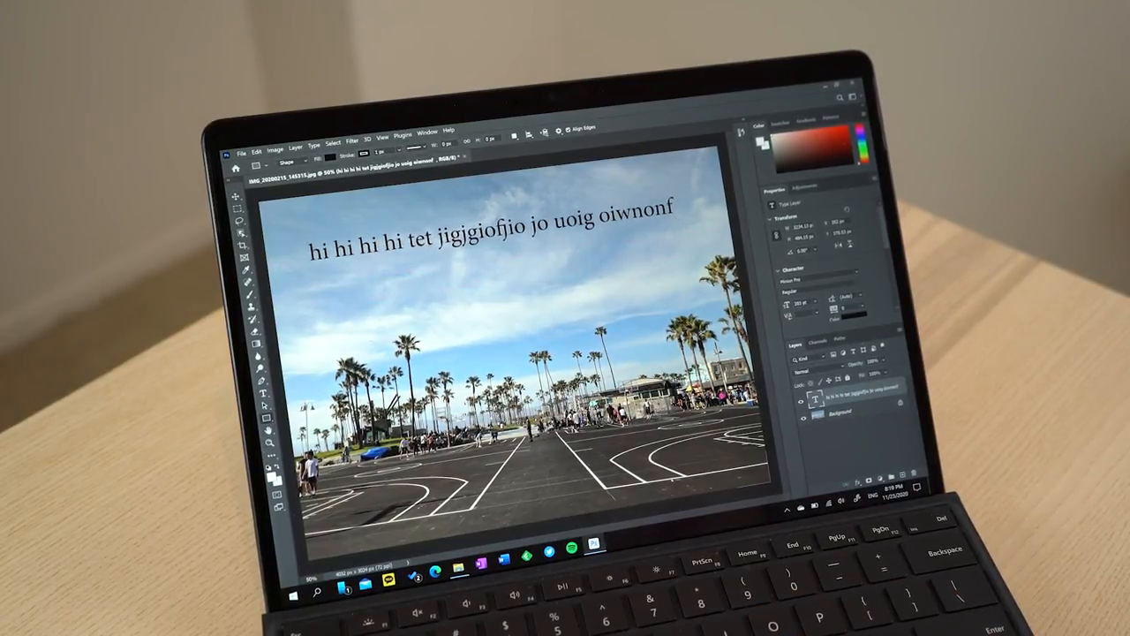
Draw a white rectangle, reshape it and place it over the start of the text.
{"action": "left_click_drag", "start_coordinate": [450, 261], "coordinate": [685, 332]}
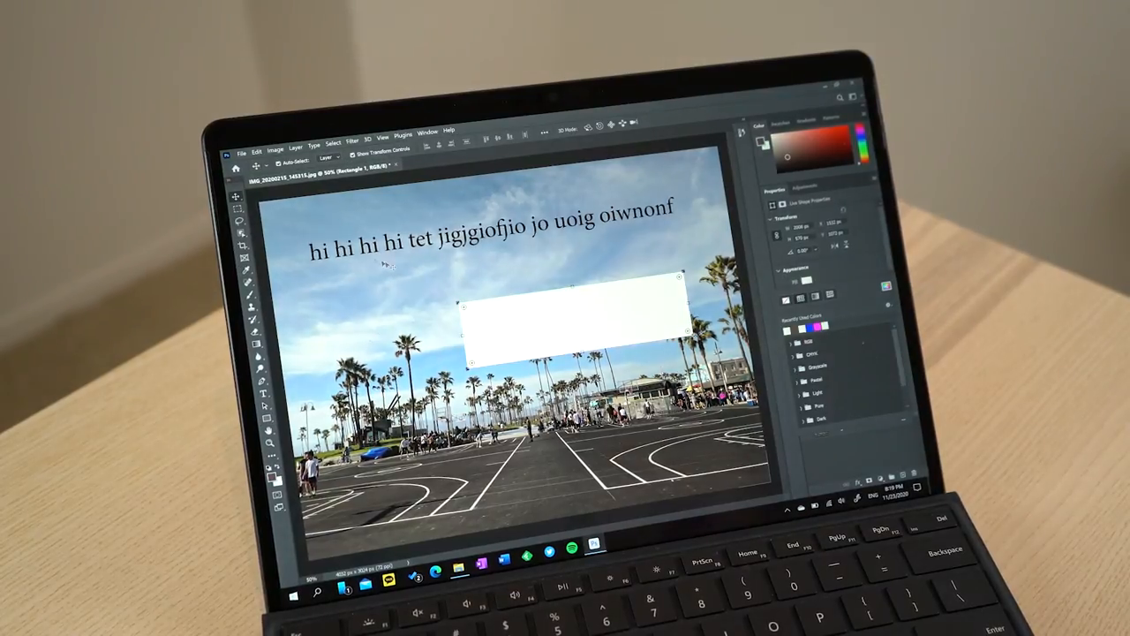
{"action": "left_click_drag", "start_coordinate": [565, 318], "coordinate": [498, 304]}
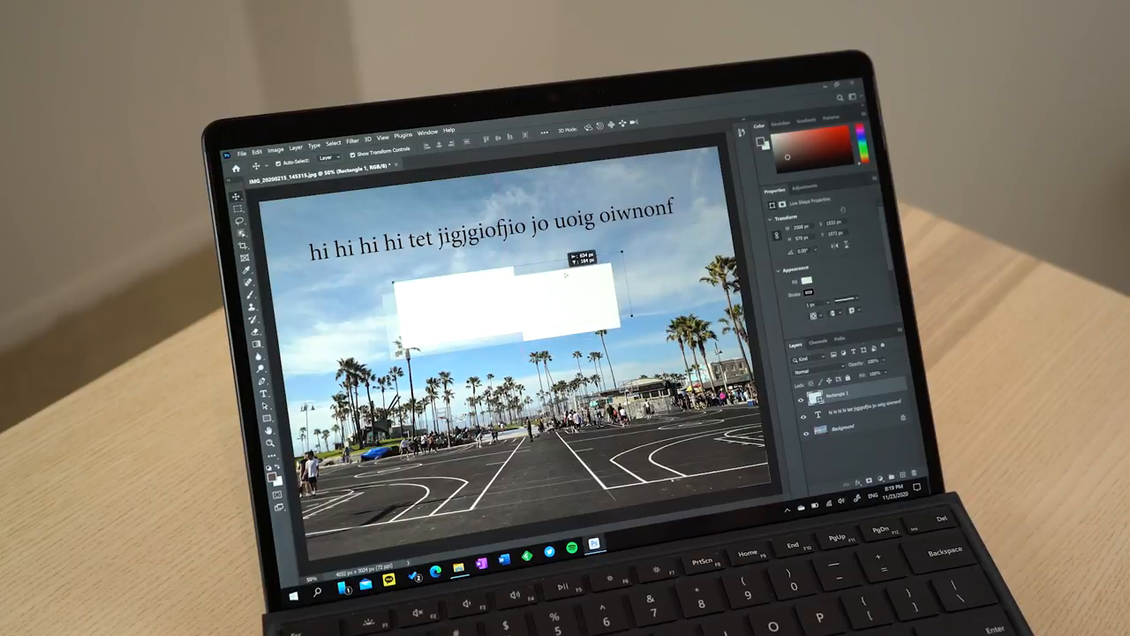
{"action": "left_click_drag", "start_coordinate": [503, 300], "coordinate": [415, 261]}
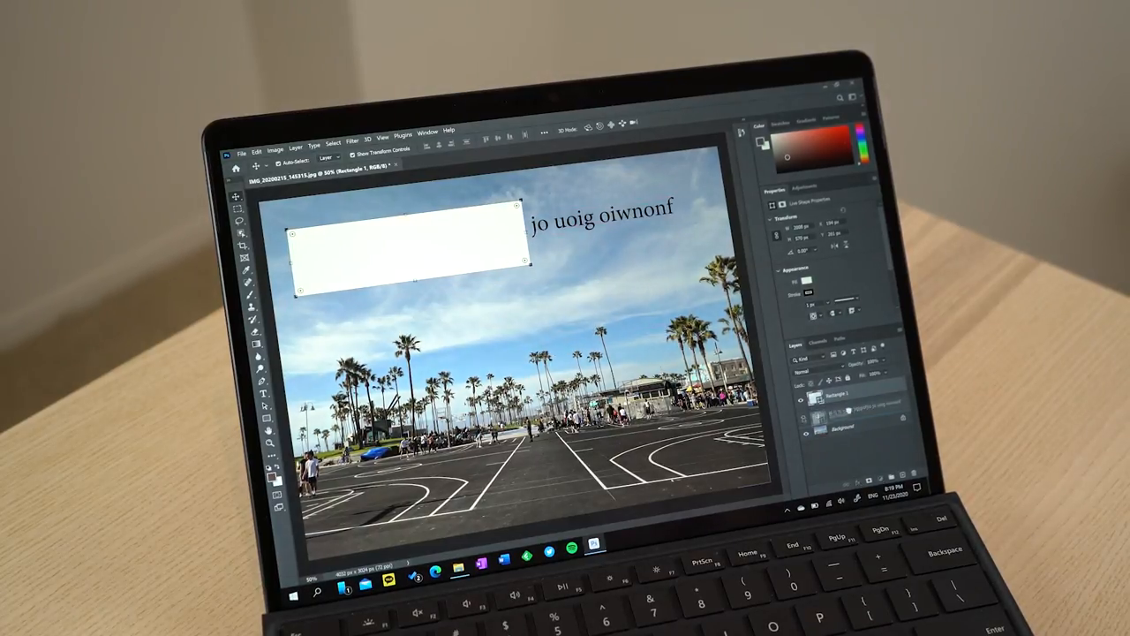
Start a bold condensed black headline over the sky at the top left.
{"action": "type", "text": "hi hi hi hi tet jigjgiofjio"}
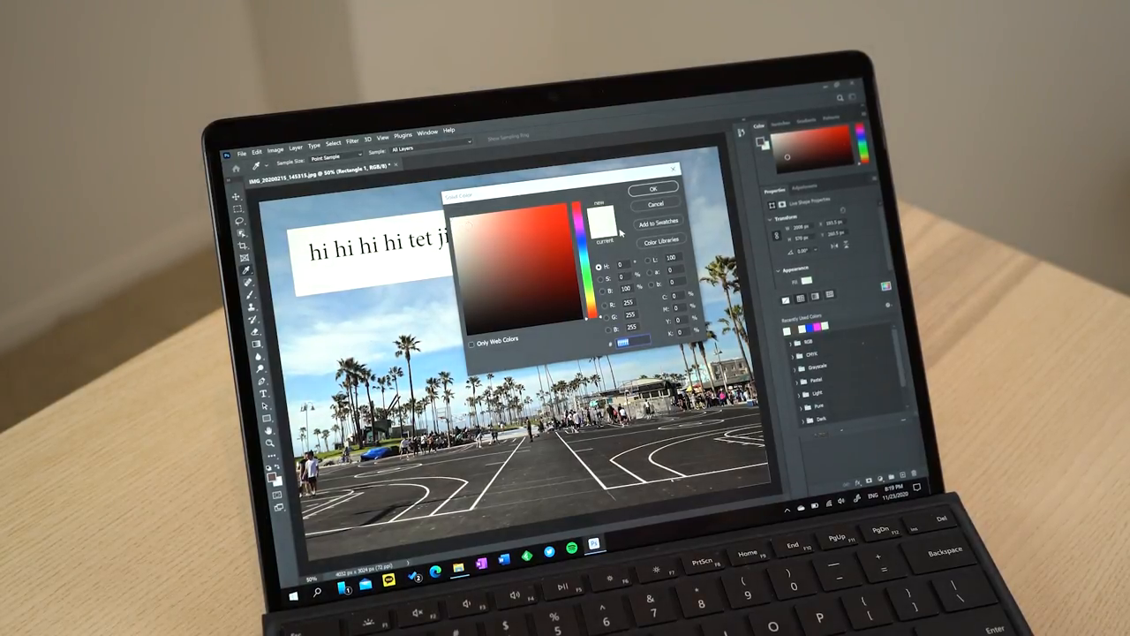
{"action": "left_click", "coordinate": [653, 187]}
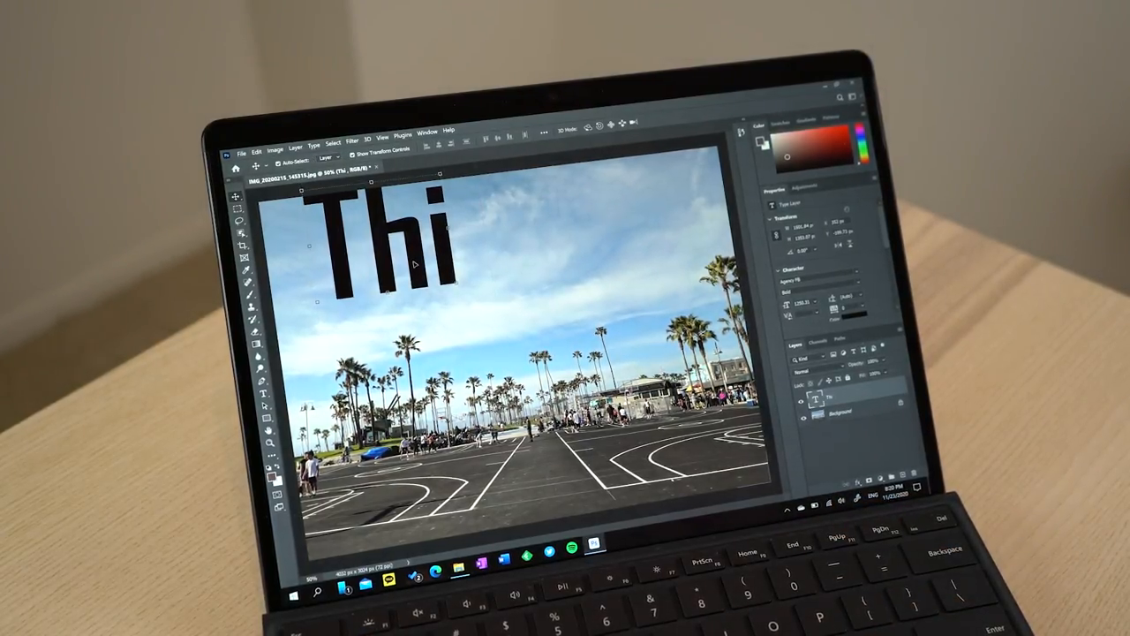
Make the headline read 'TEST' and centre it over the sky at the top.
{"action": "type", "text": "TEST"}
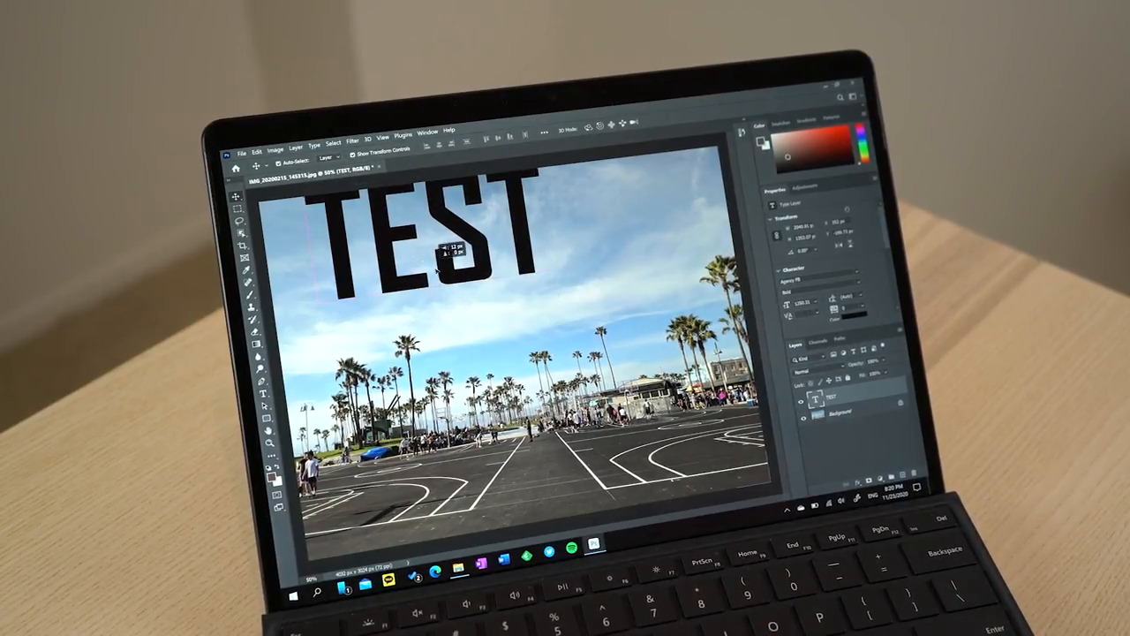
{"action": "left_click_drag", "start_coordinate": [427, 244], "coordinate": [491, 265]}
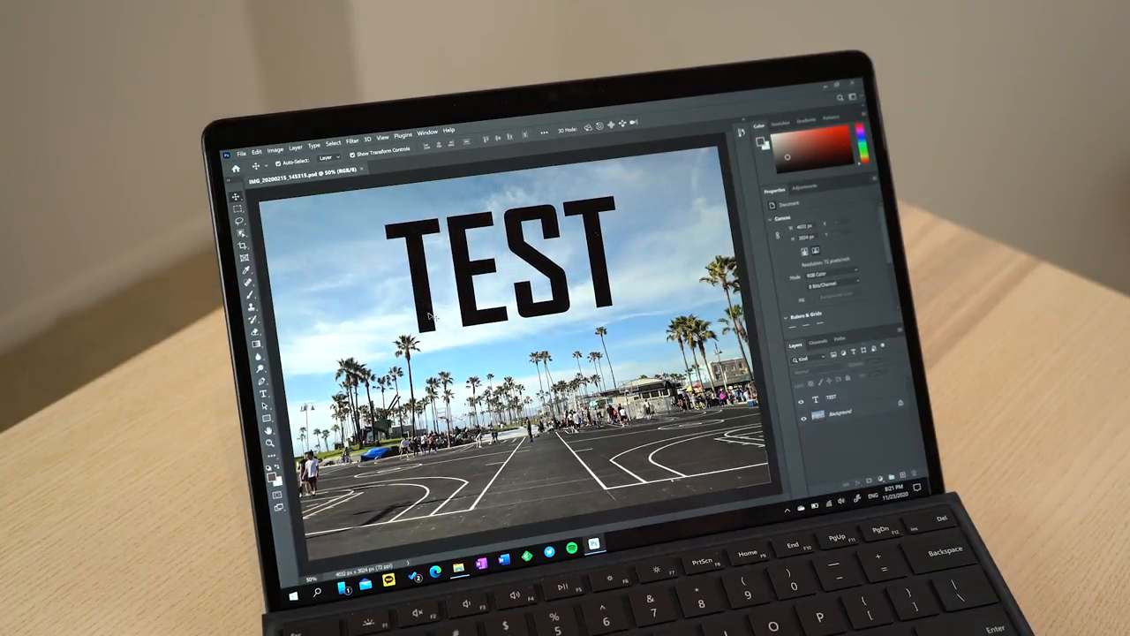
{"action": "left_click", "coordinate": [244, 131]}
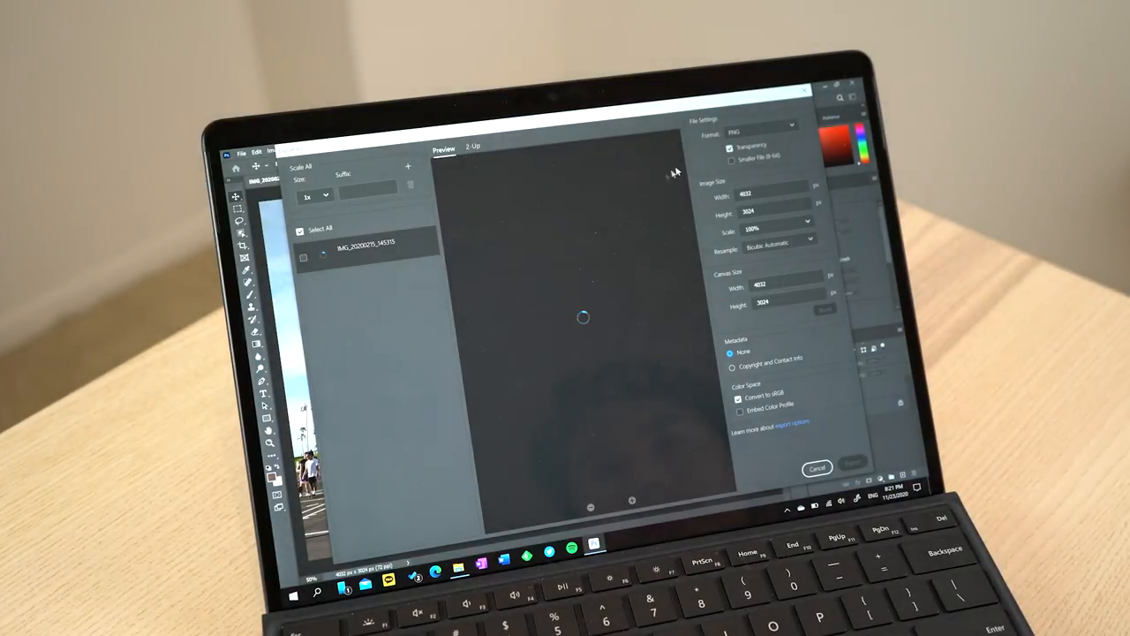
Set Export As format to JPG at the highest quality.
{"action": "left_click", "coordinate": [768, 124]}
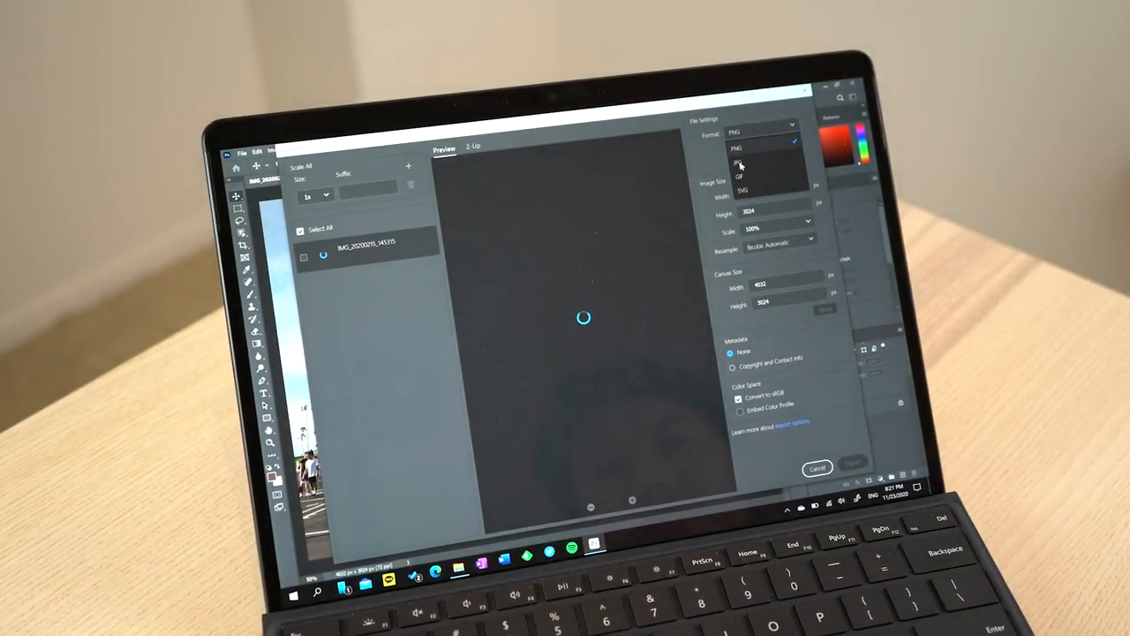
{"action": "left_click", "coordinate": [739, 176]}
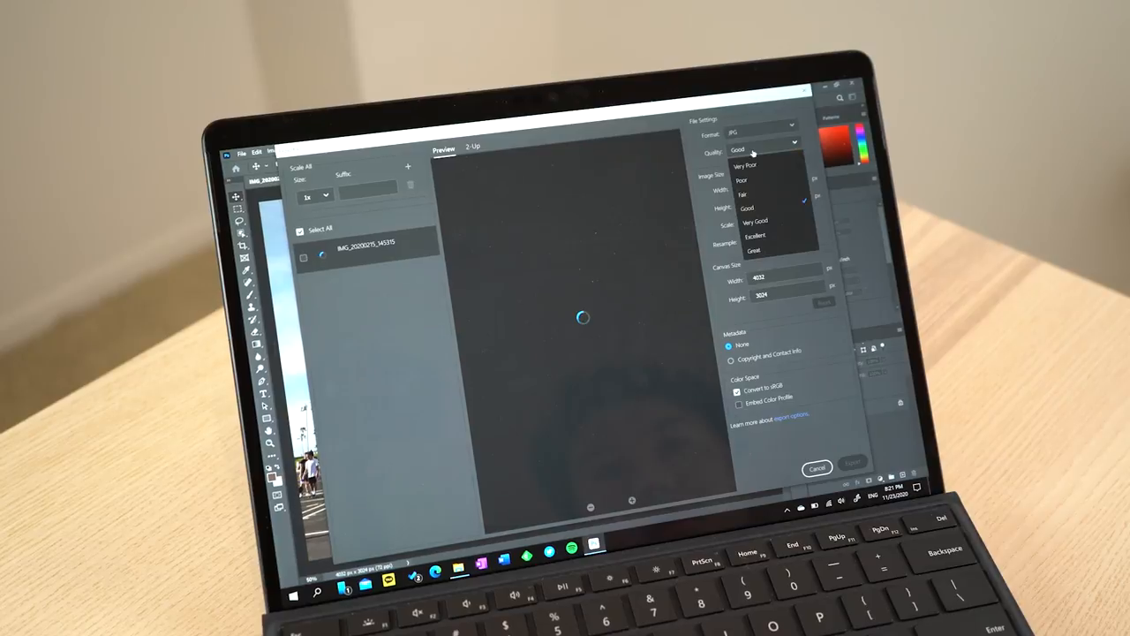
{"action": "mouse_move", "coordinate": [756, 249]}
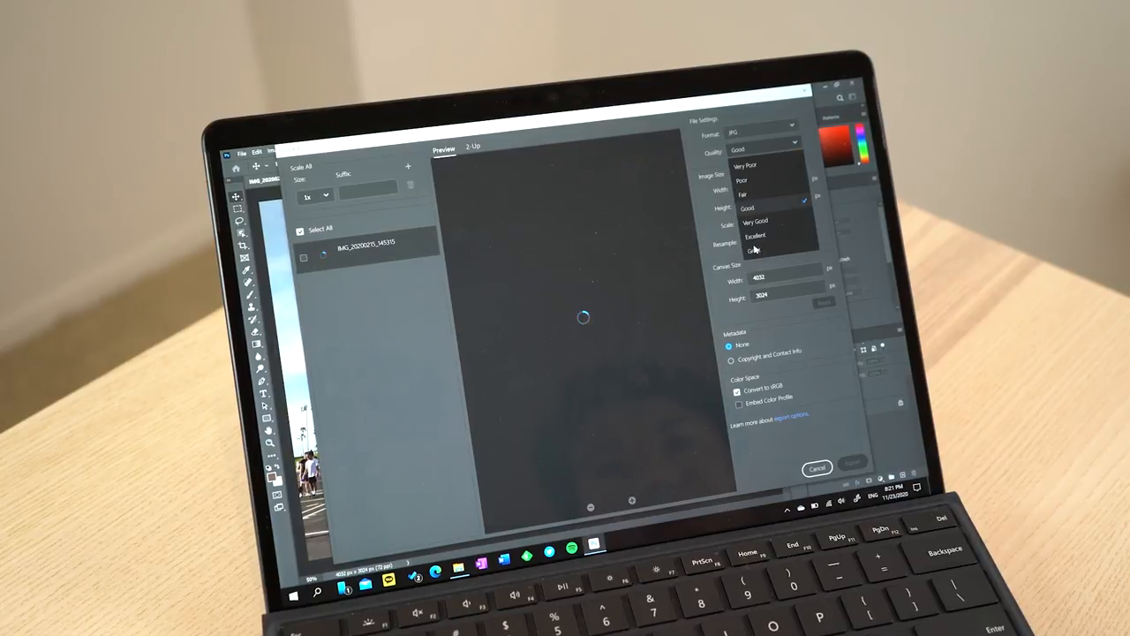
{"action": "left_click", "coordinate": [754, 251]}
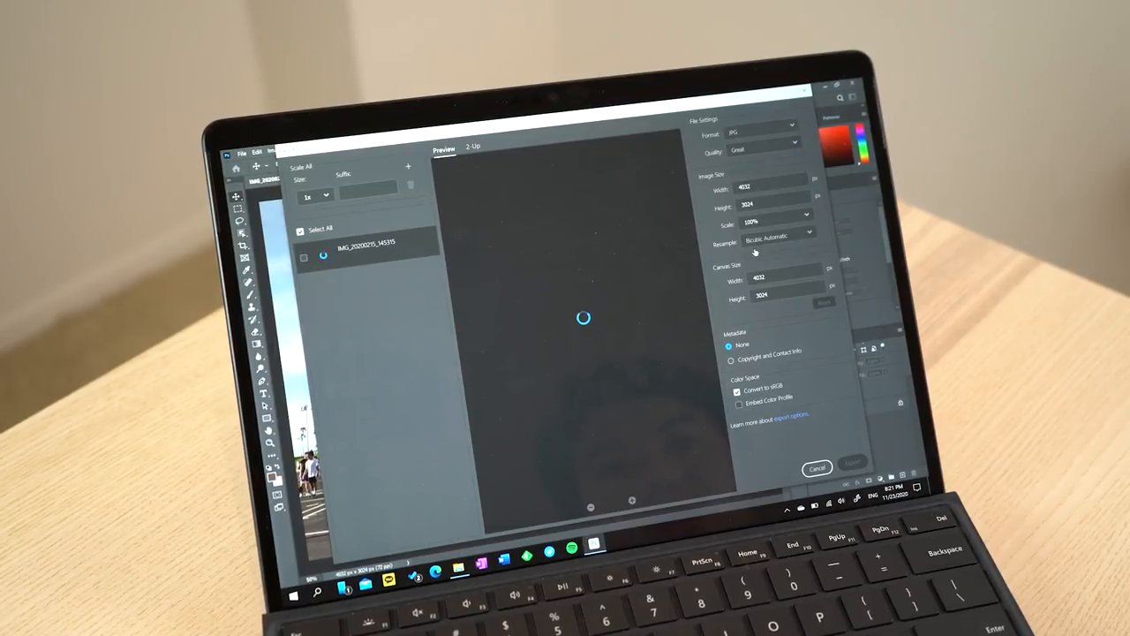
{"action": "left_click", "coordinate": [784, 149]}
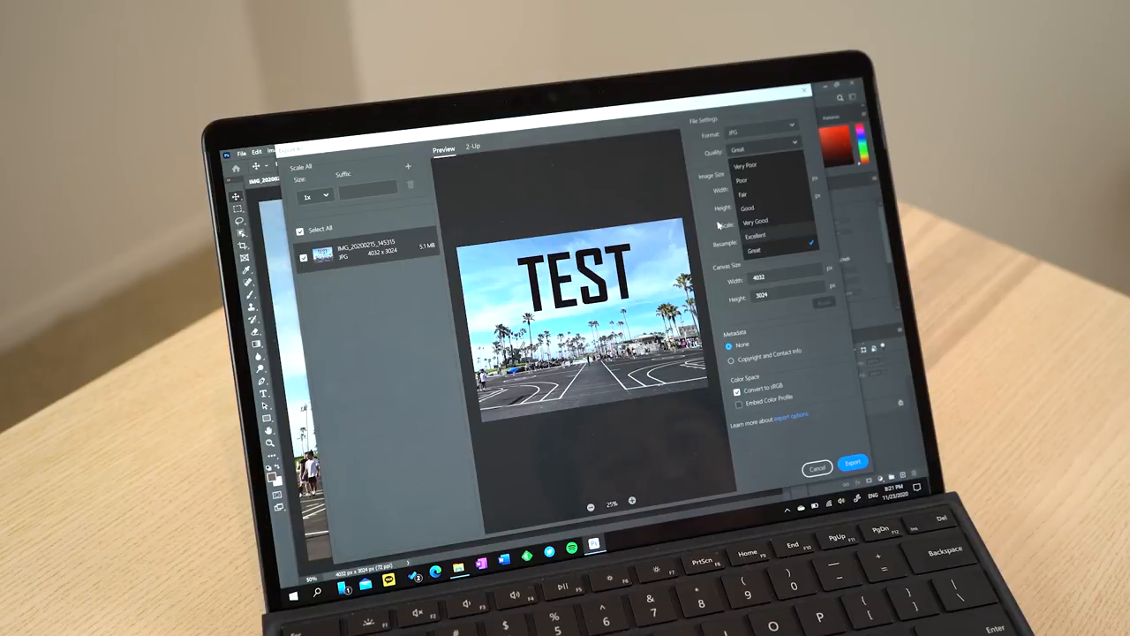
{"action": "left_click", "coordinate": [853, 463]}
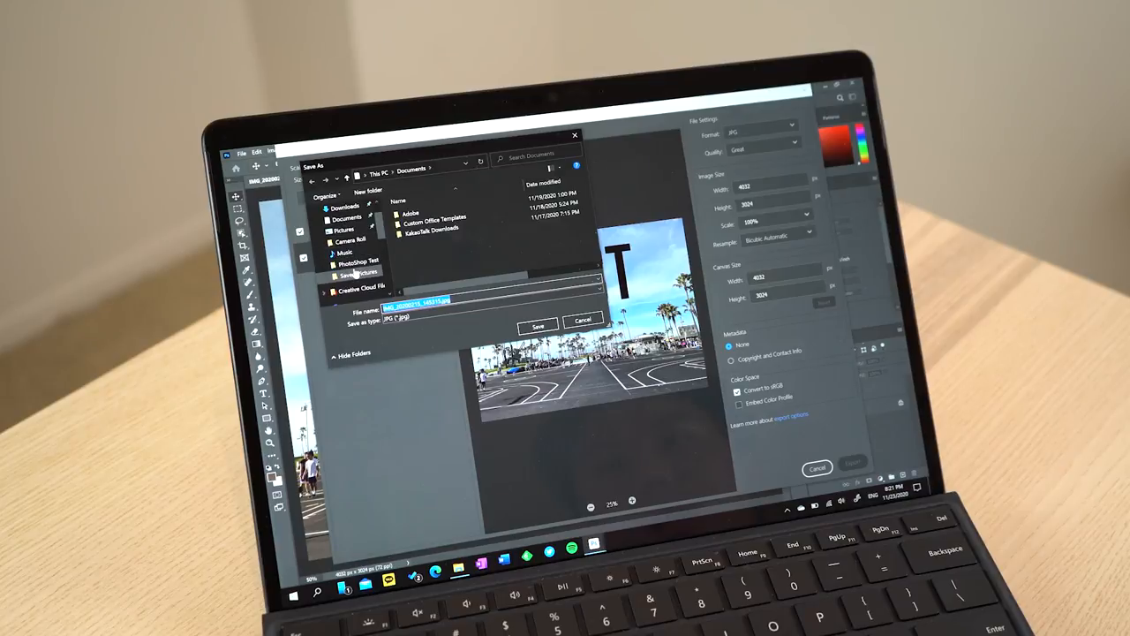
Save the exported JPEG as 'test' in the Photoshop Test folder.
{"action": "left_click", "coordinate": [356, 265]}
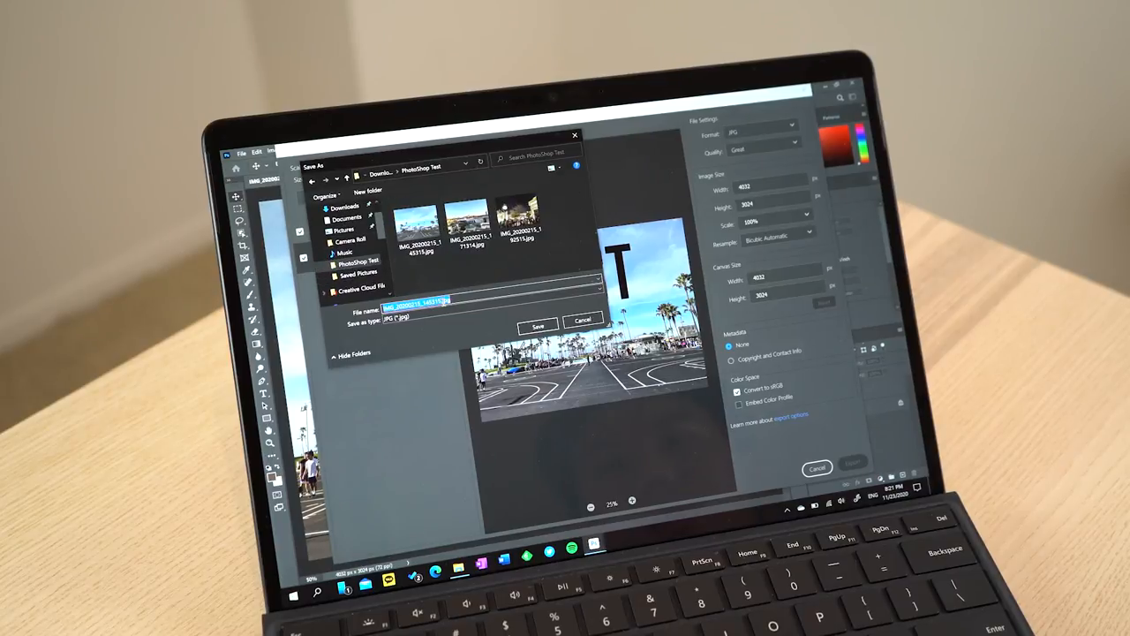
{"action": "type", "text": "test"}
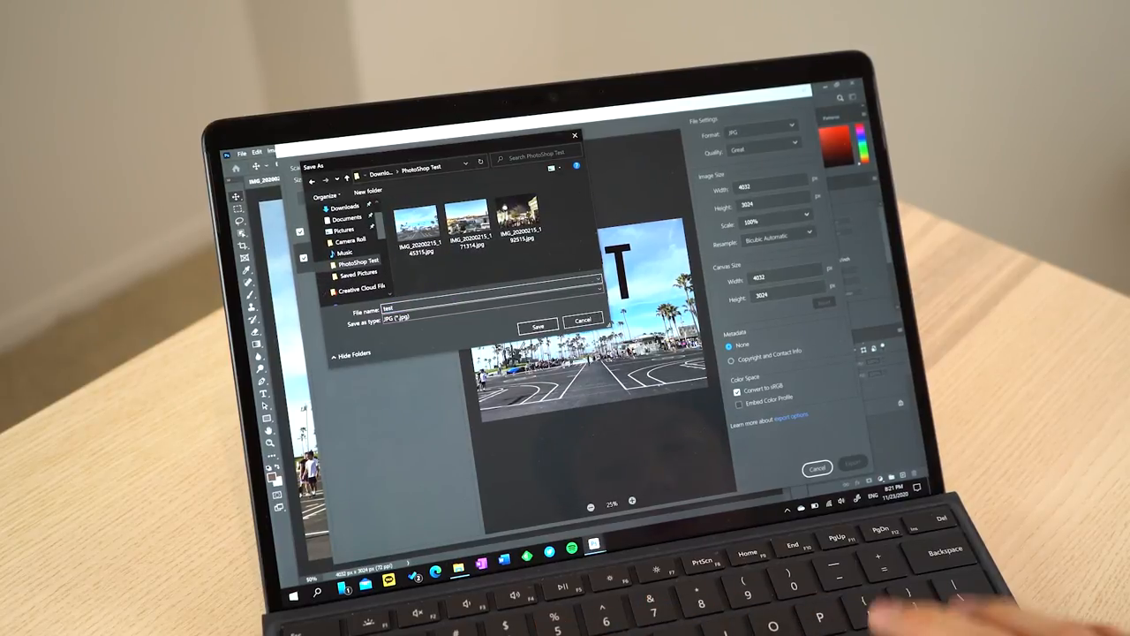
{"action": "left_click", "coordinate": [538, 325]}
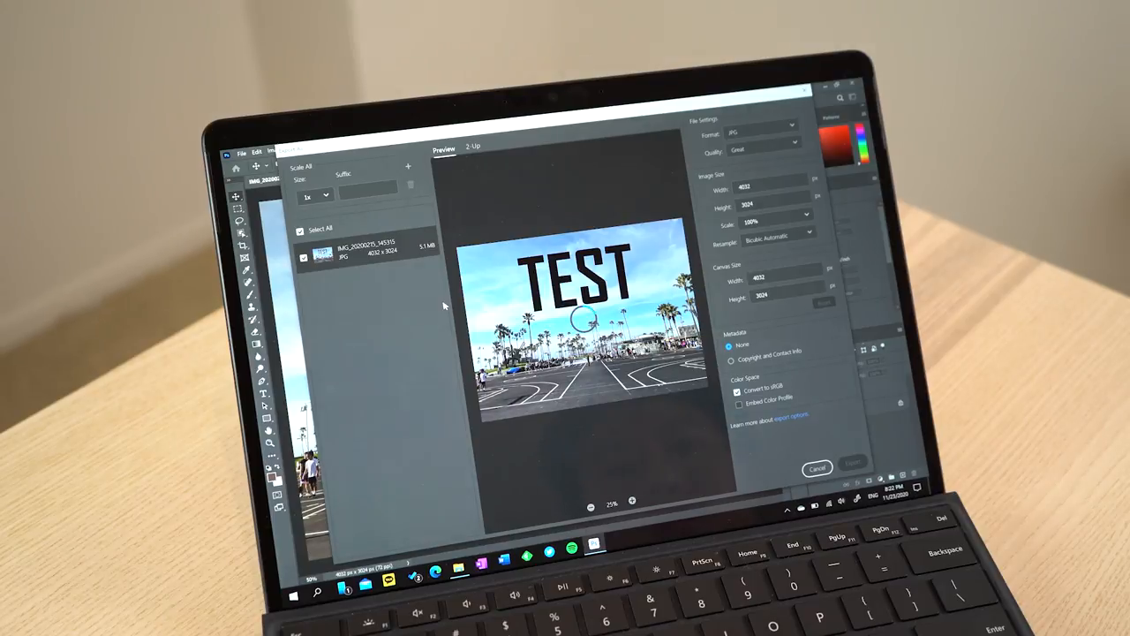
{"action": "left_click", "coordinate": [816, 466]}
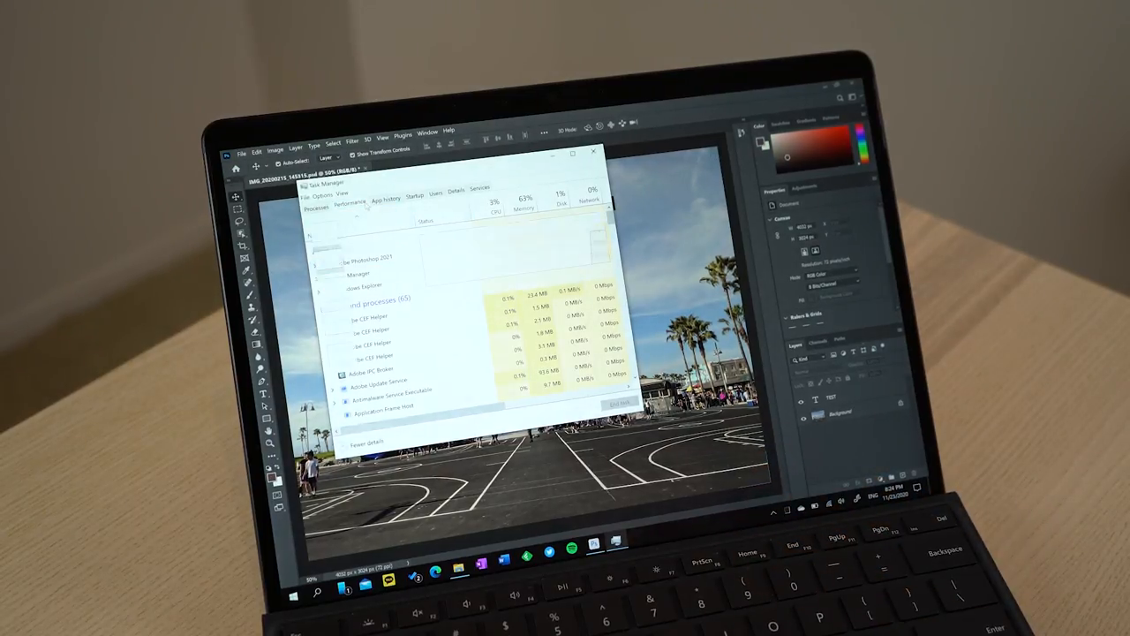
View Memory usage graphs, then the GPU 0 usage details.
{"action": "left_click", "coordinate": [348, 198]}
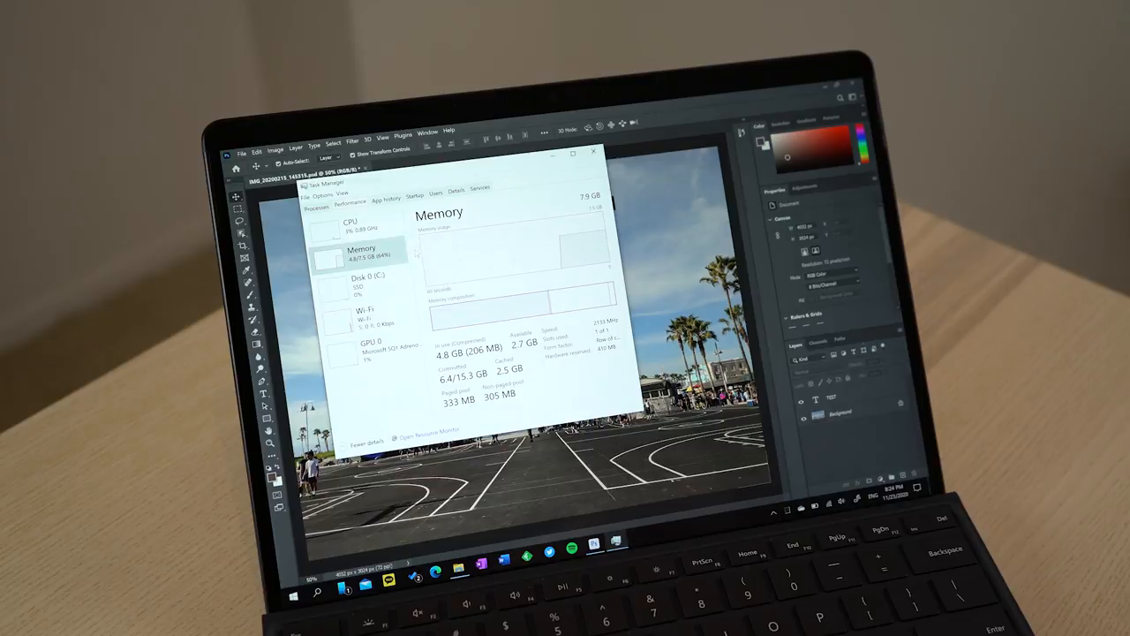
{"action": "left_click", "coordinate": [370, 345]}
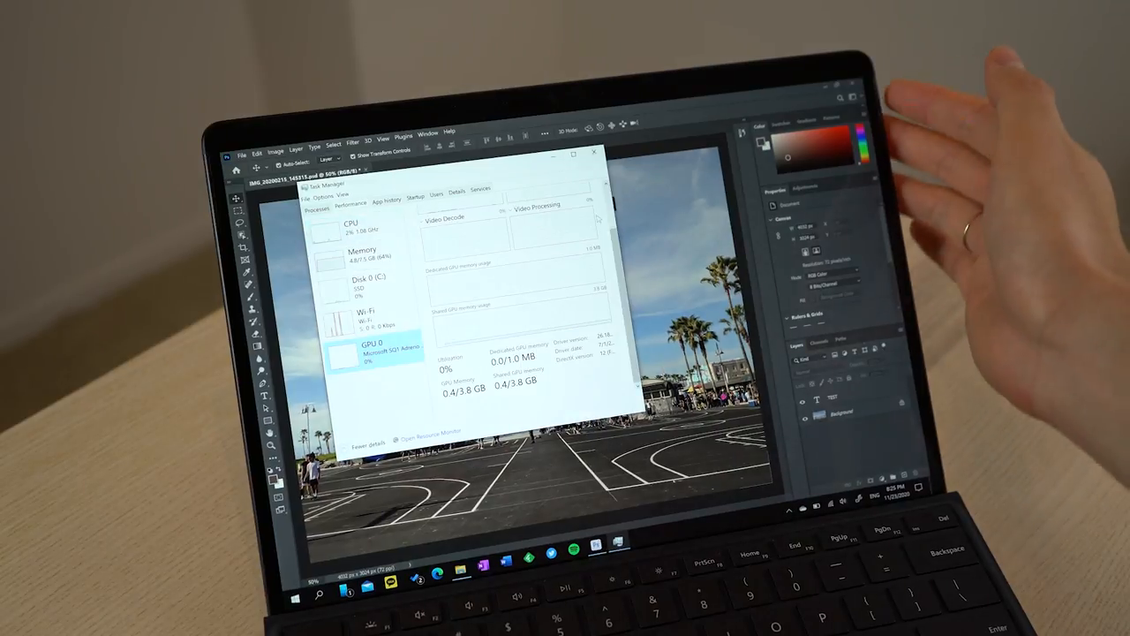